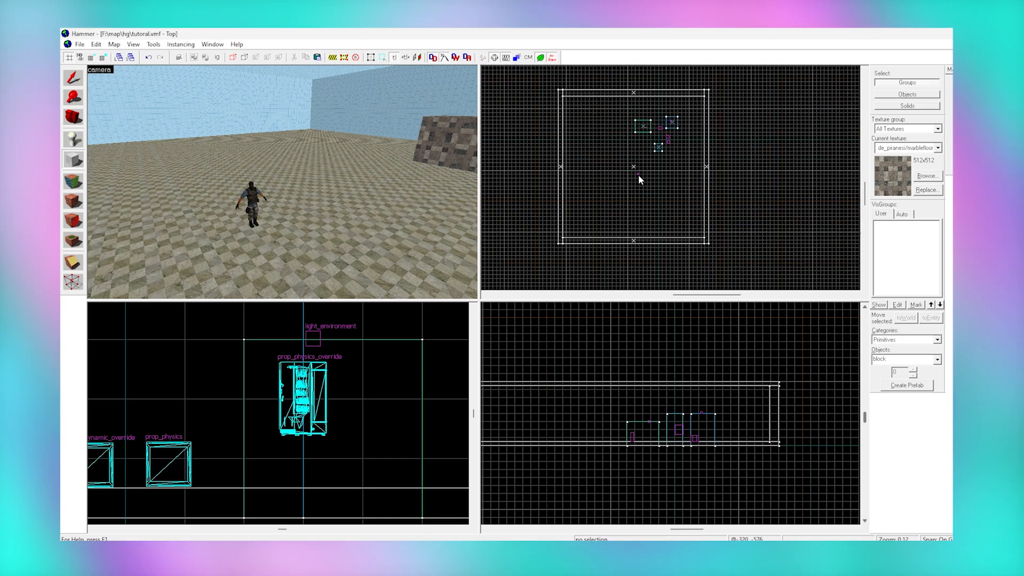
# Block out a stone wall with a doorway gap and a door-sized brush filling it
pyautogui.click(74, 159)
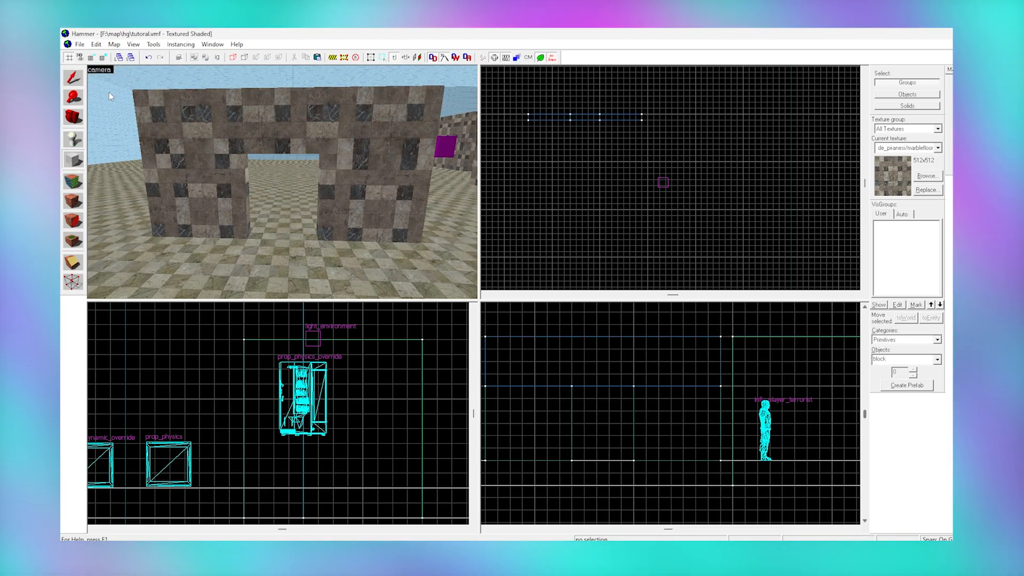
pyautogui.click(91, 58)
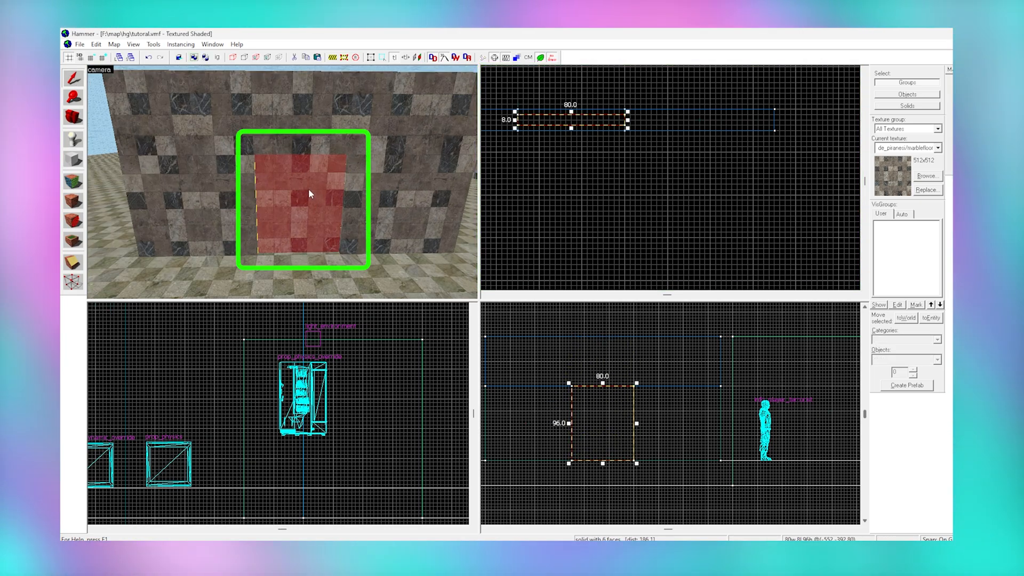
# Make the door brush a func_door with start sound am_maindoor_open.wav, 5-second reset and Up move direction
pyautogui.press('ctrl+t')
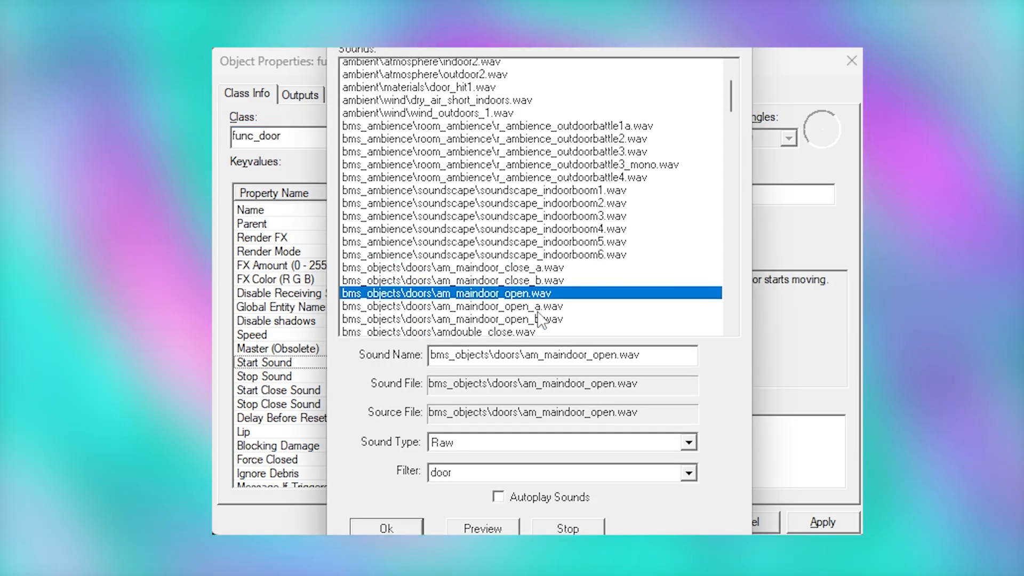
pyautogui.click(385, 528)
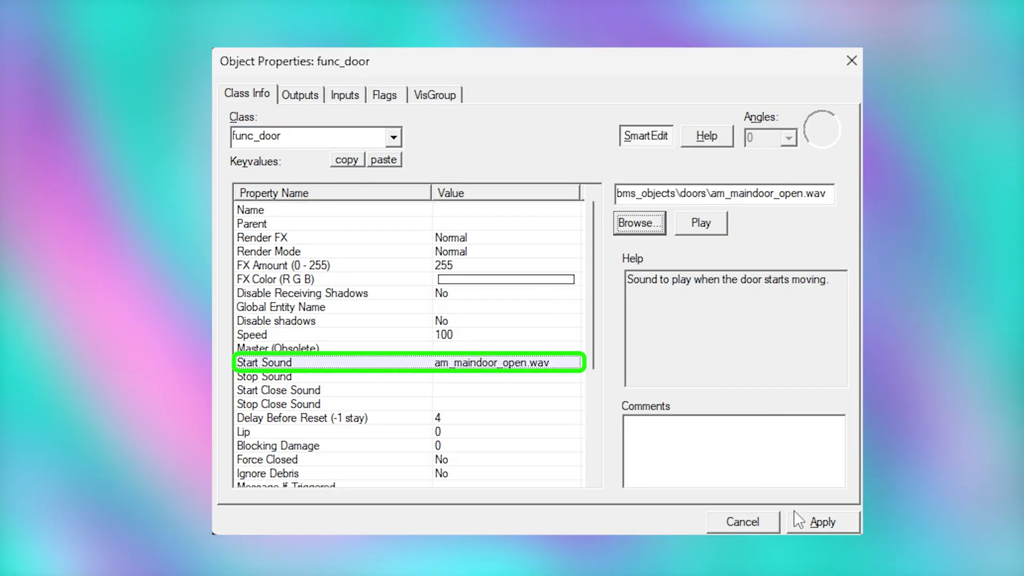
pyautogui.click(302, 418)
pyautogui.write('5')
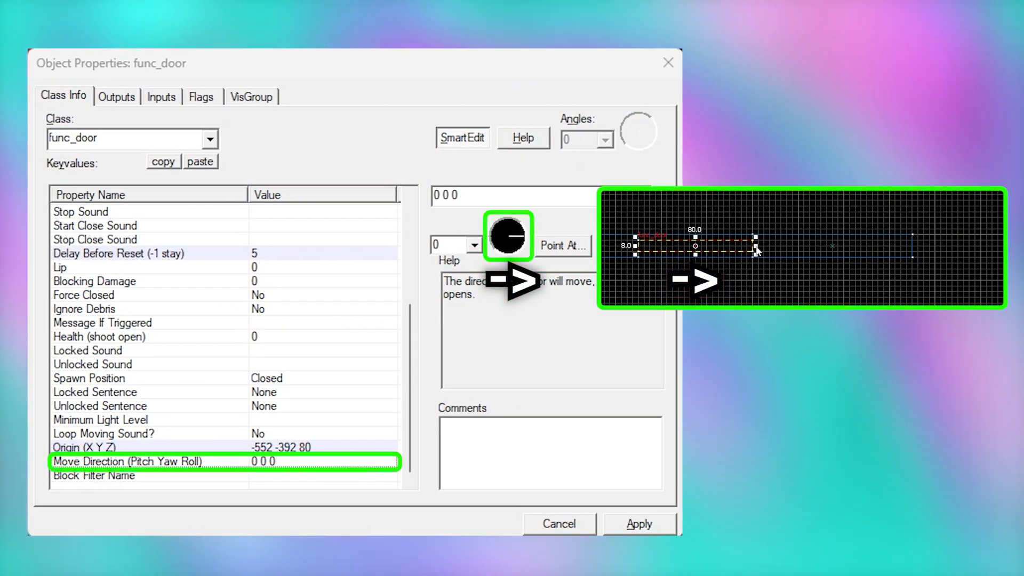
pyautogui.moveTo(607, 262)
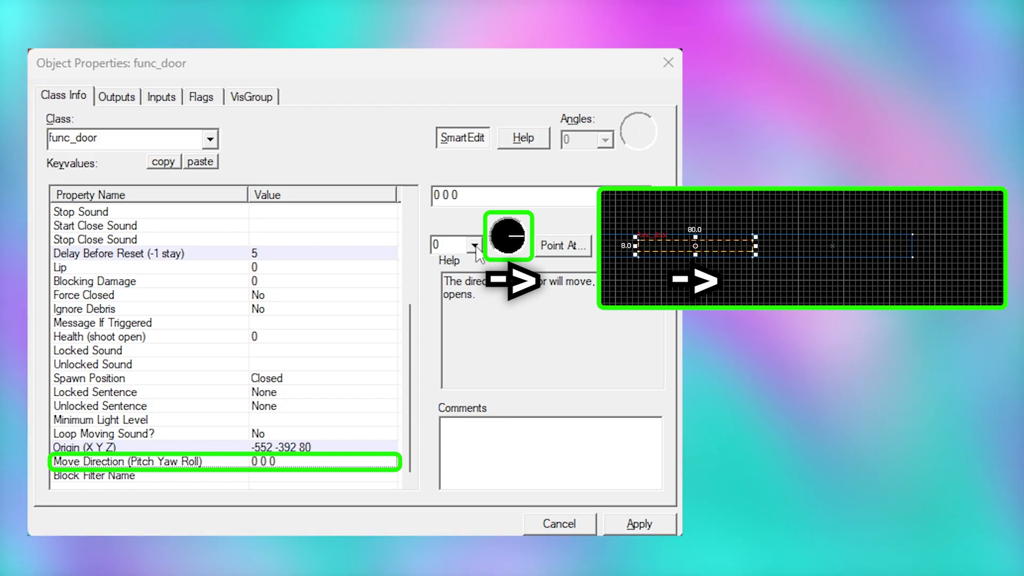
pyautogui.click(450, 243)
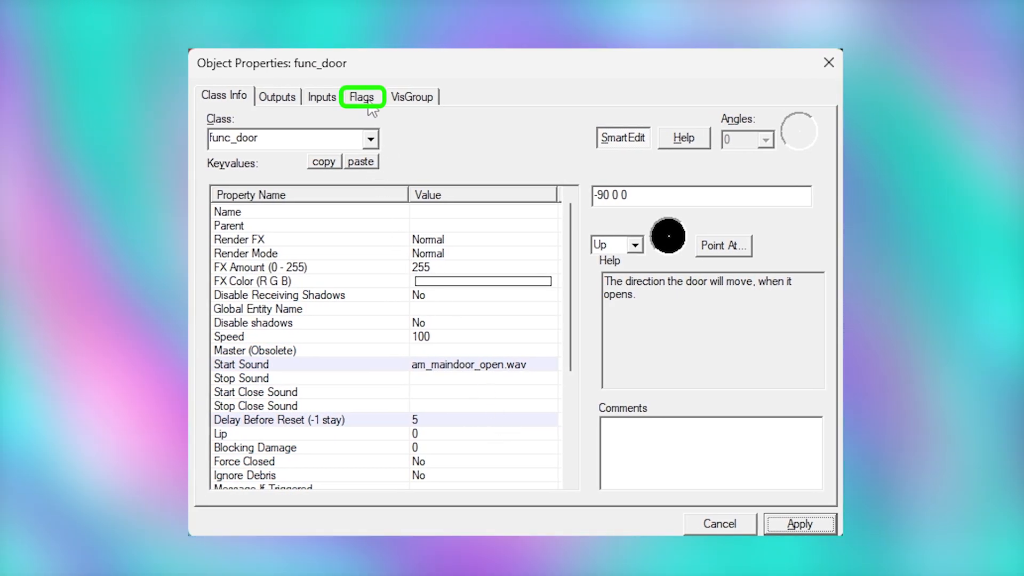
# Enable the Touch Opens flag on the func_door
pyautogui.click(362, 97)
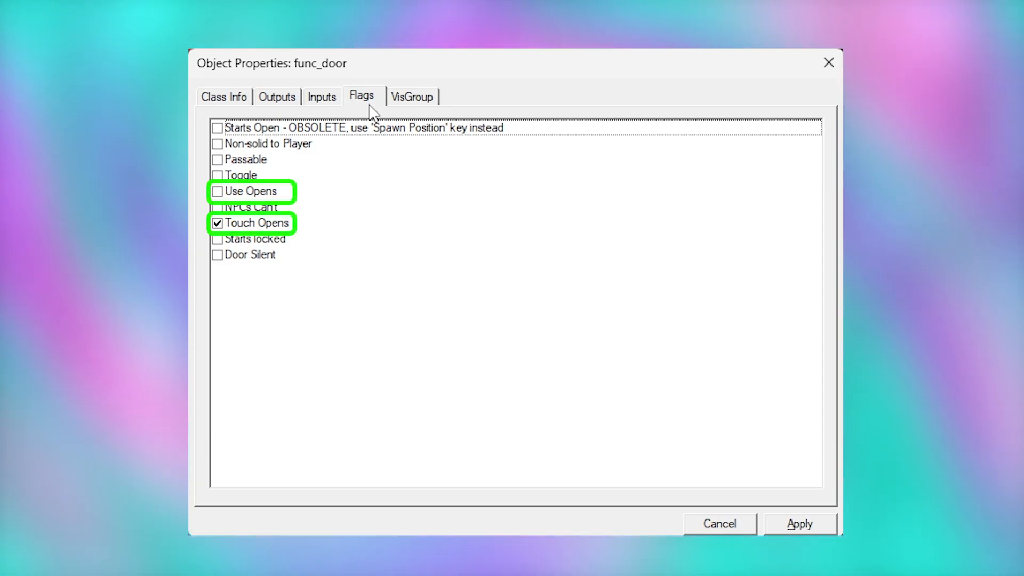
pyautogui.click(217, 191)
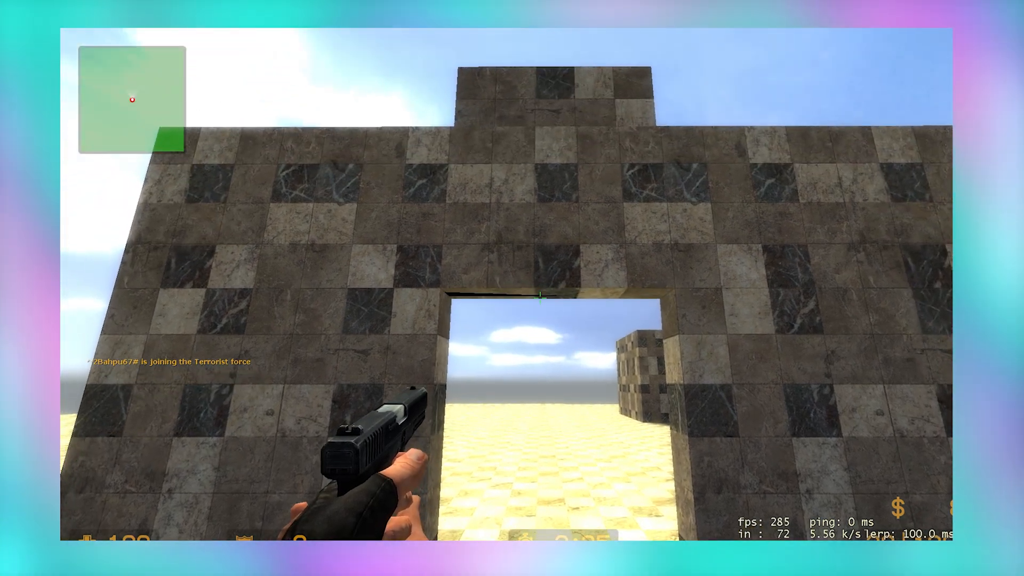
pyautogui.moveTo(512, 288)
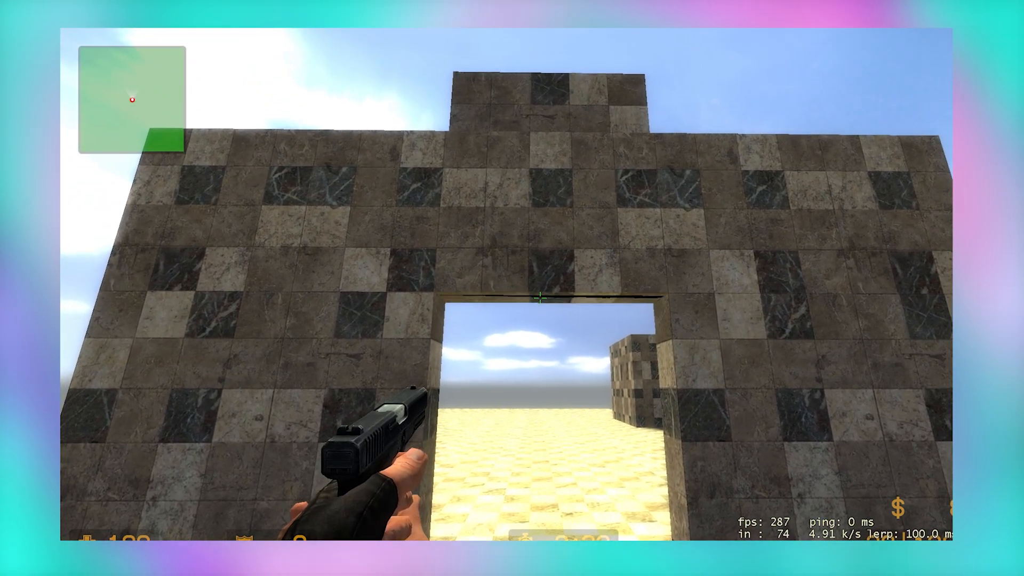
pyautogui.moveTo(512, 289)
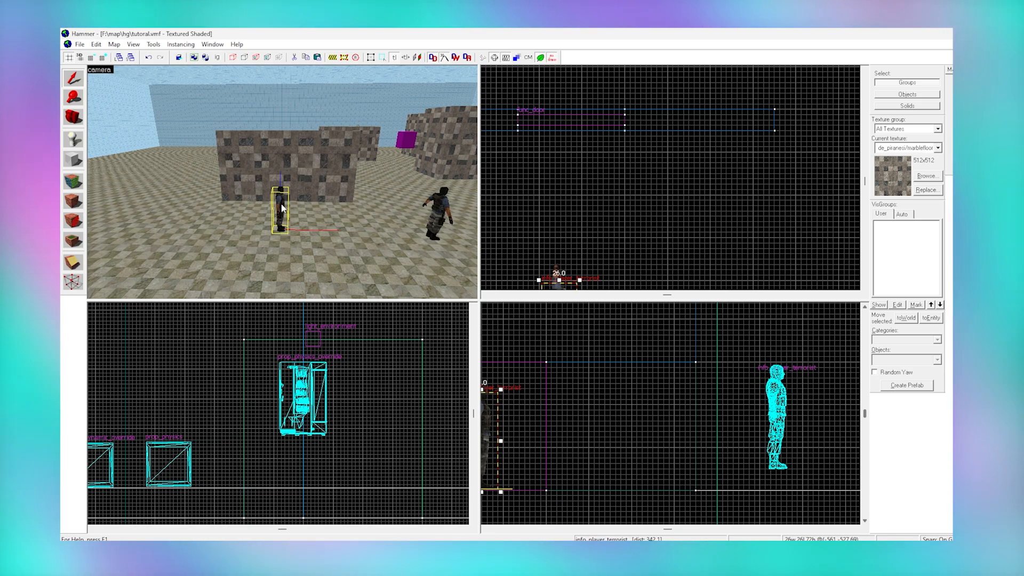
# Make the new entity a prop_door_rotating using the cstrike props_doors\door01_left.mdl world model
pyautogui.press('alt+Return')
pyautogui.write('prop_door_rotati')
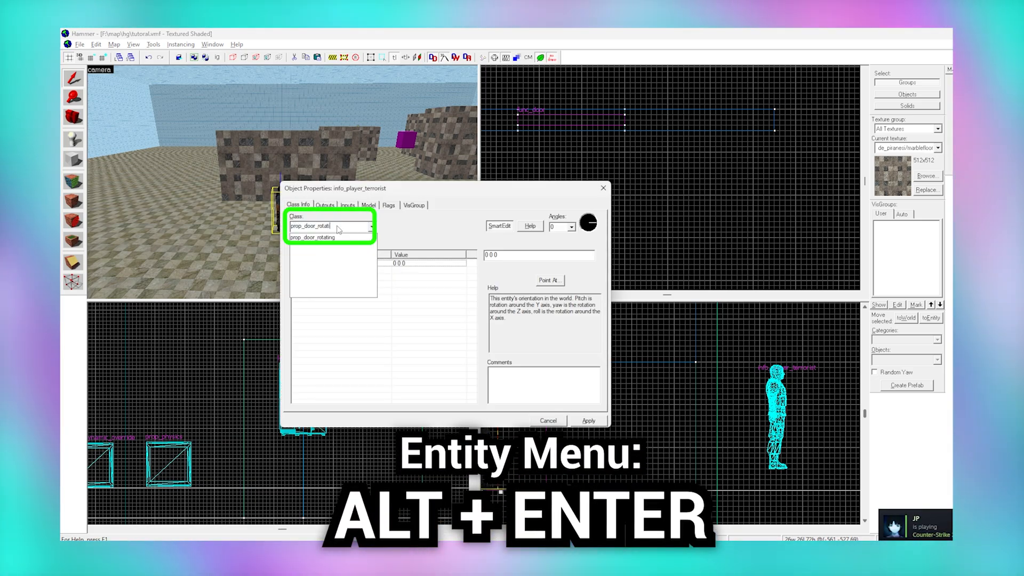
pyautogui.click(313, 237)
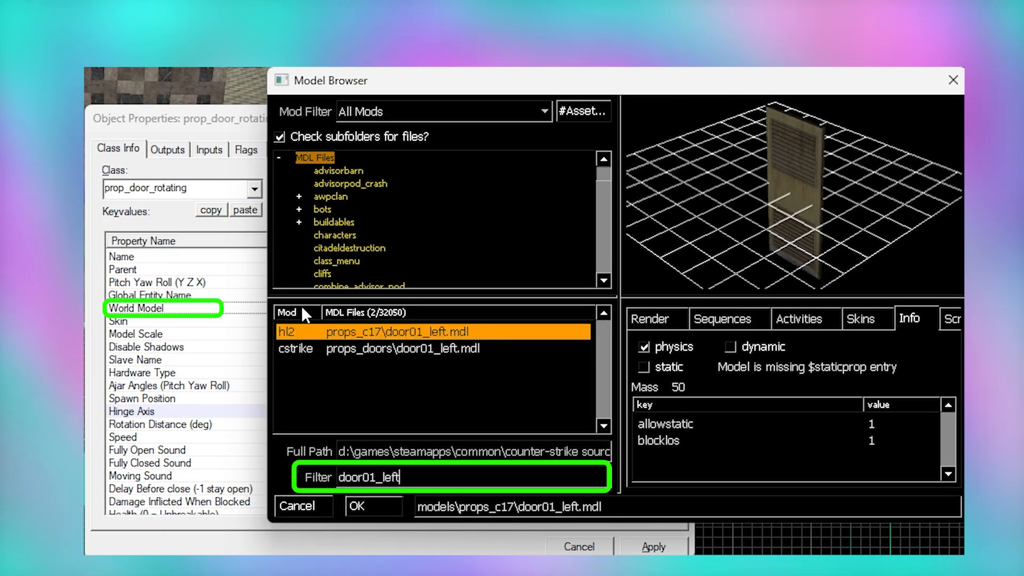
pyautogui.click(418, 348)
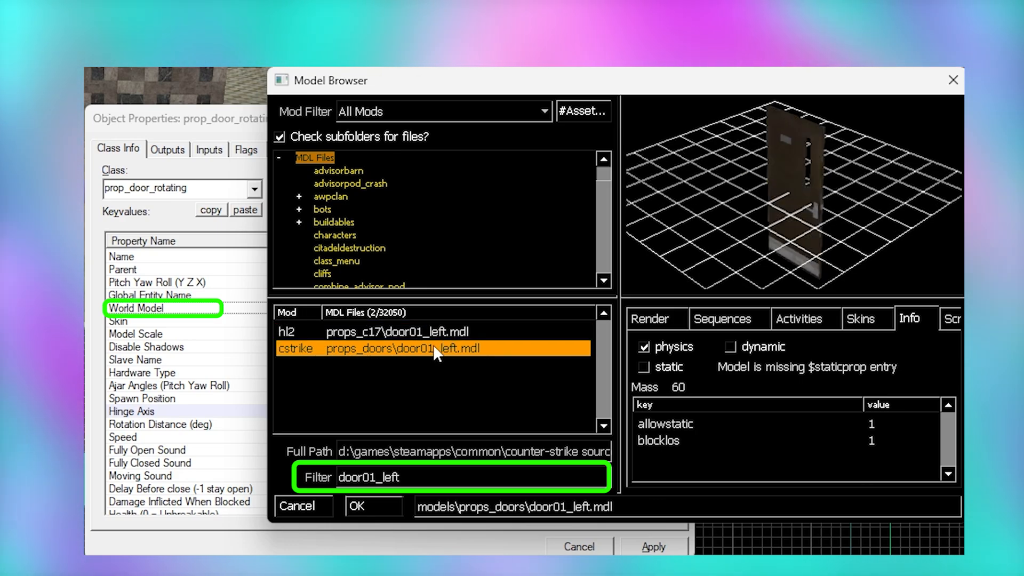
pyautogui.click(356, 506)
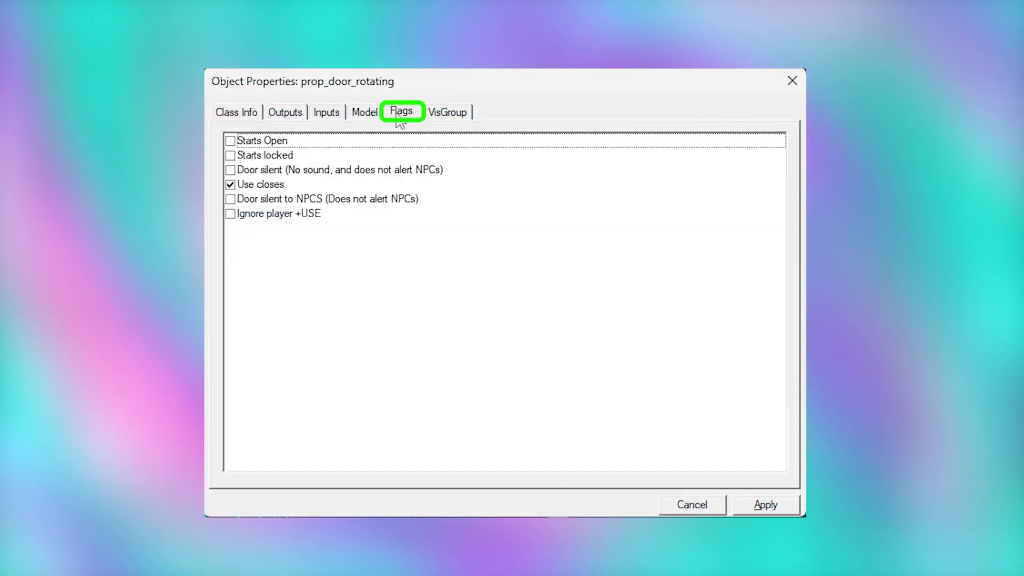
pyautogui.moveTo(271, 202)
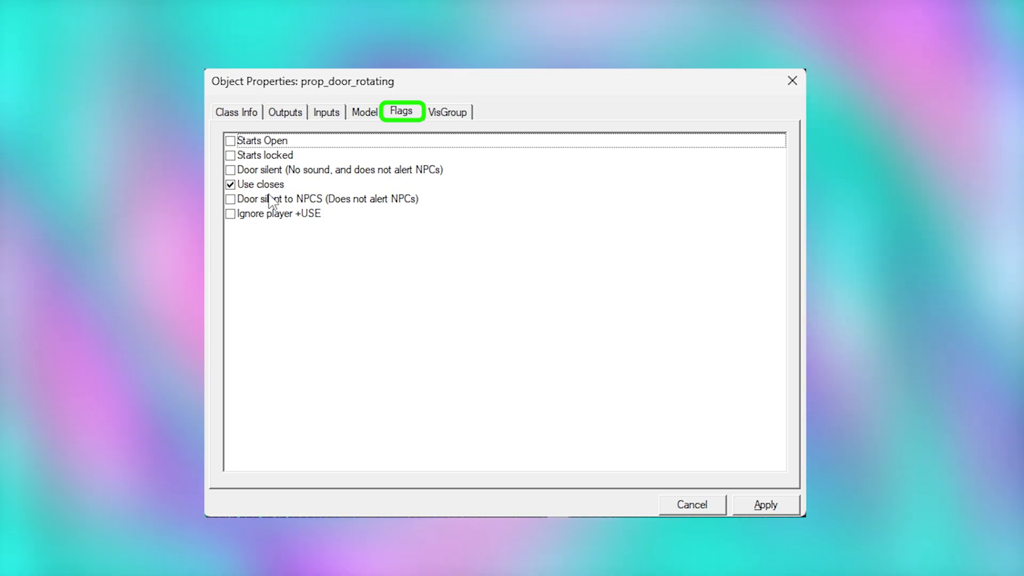
# Tick Starts Open on the rotating door's flags, keeping Use closes ticked
pyautogui.click(230, 139)
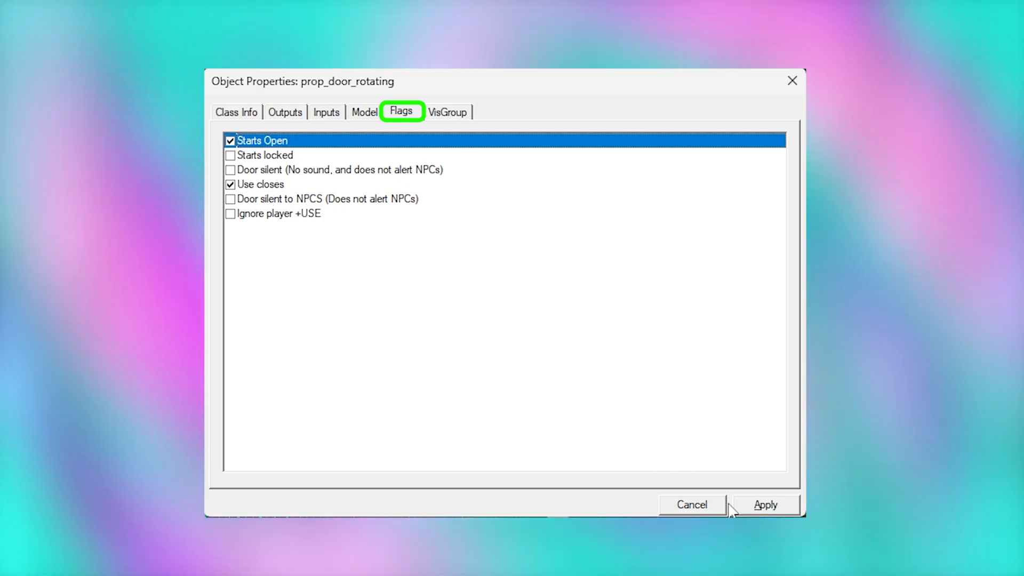